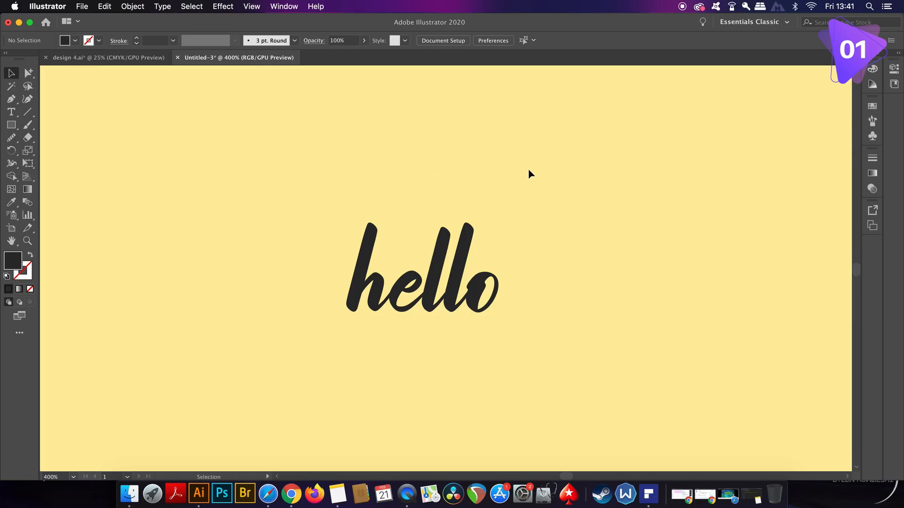
Add a new 2 pt stroke to the hello text through the Appearance panel.
click(284, 7)
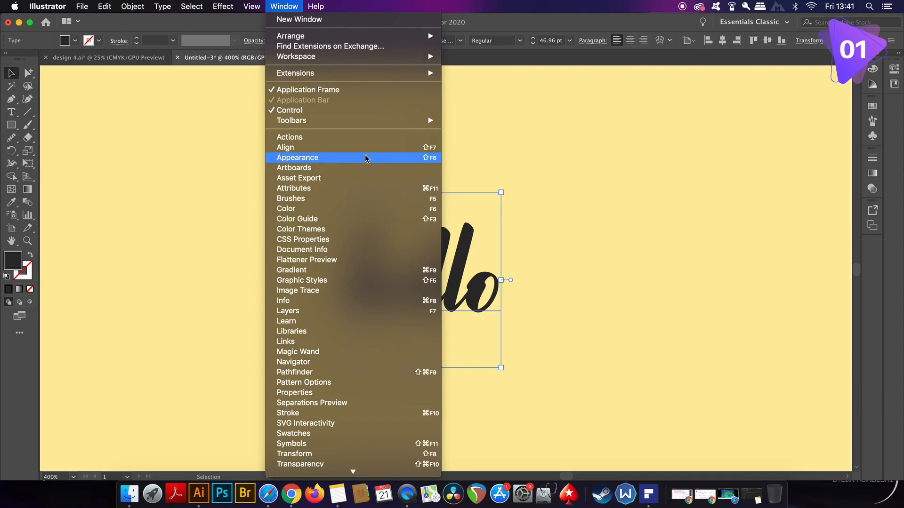
click(297, 157)
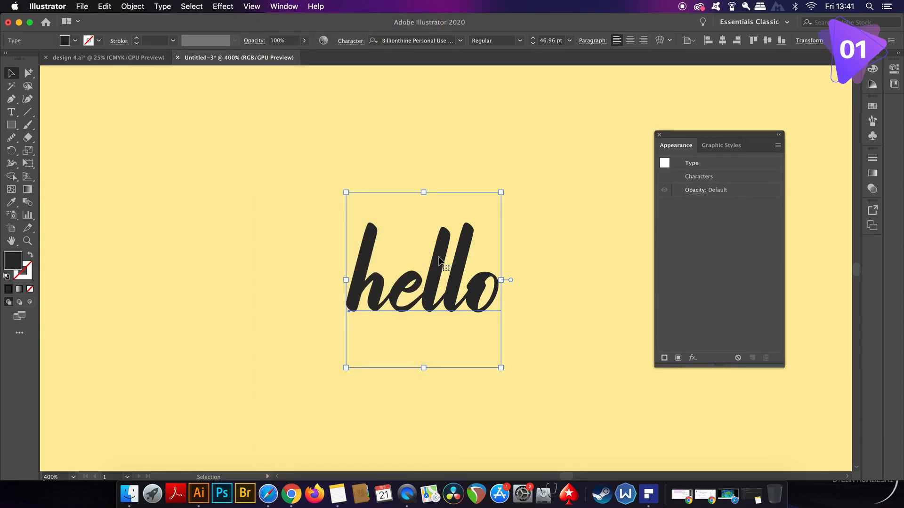
click(777, 145)
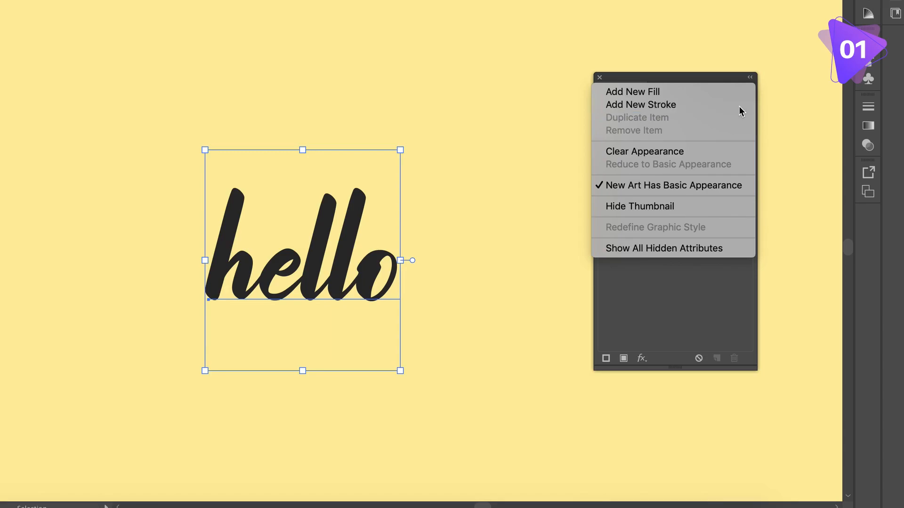
click(640, 105)
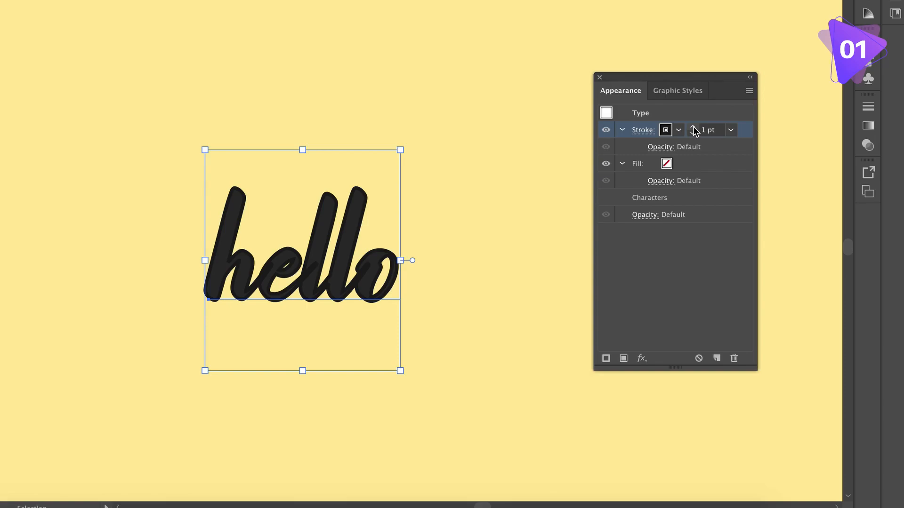
click(693, 127)
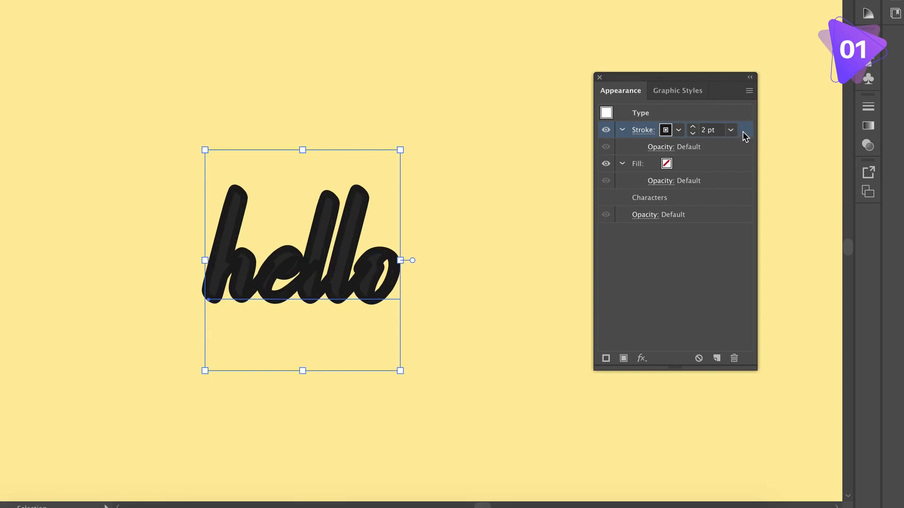
Apply a 5 px Offset Path effect with Preview to the new stroke.
click(641, 357)
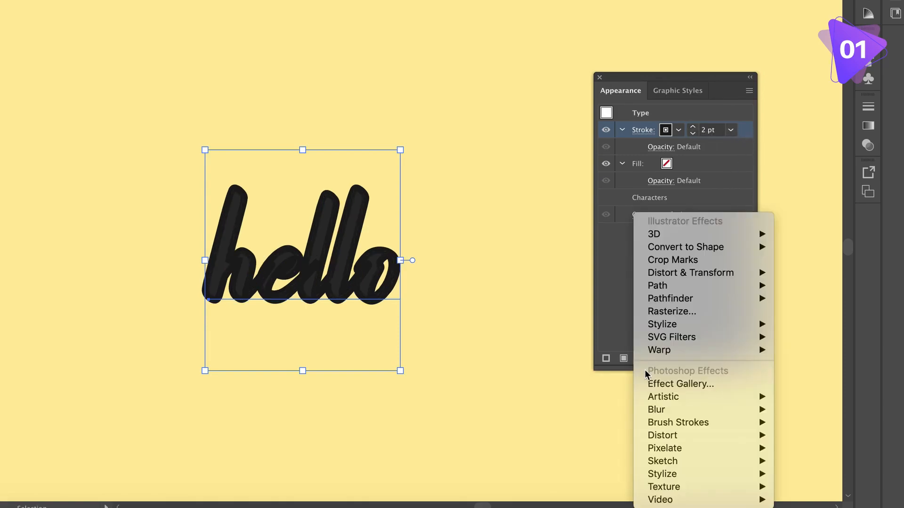
mouse_move(657, 285)
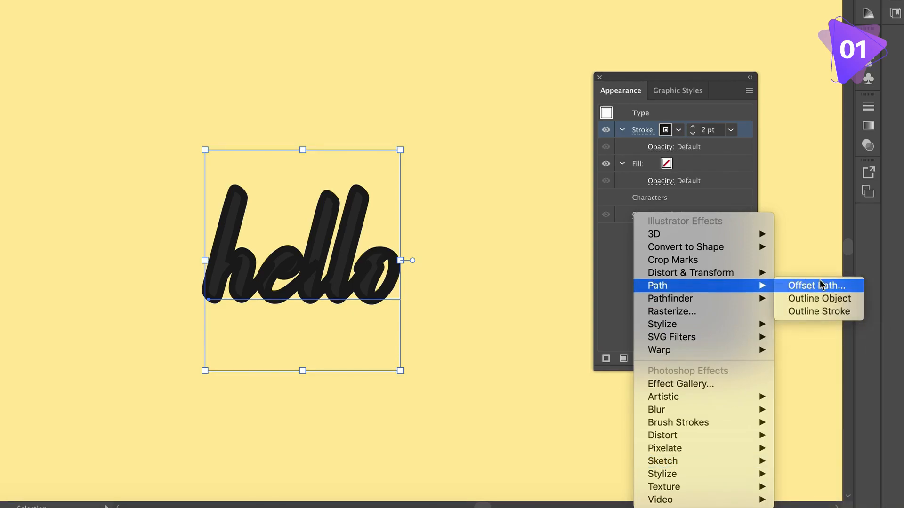
click(816, 285)
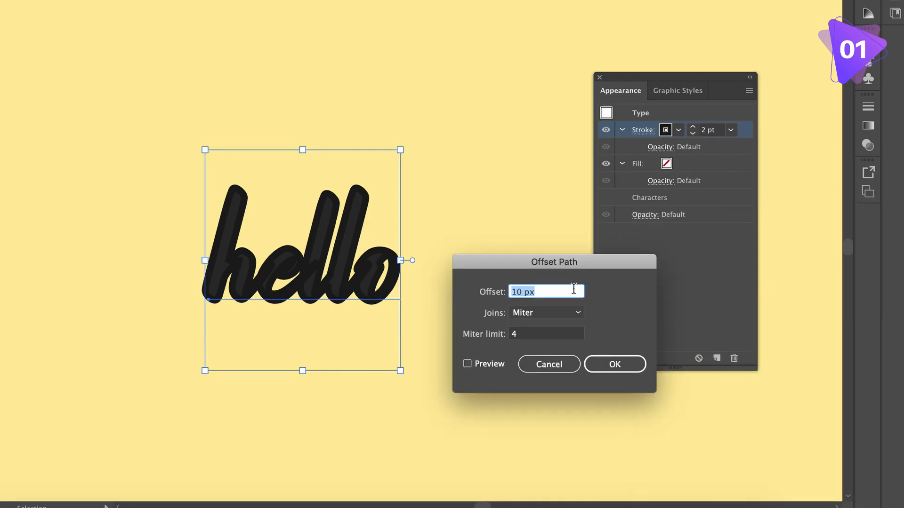
click(468, 363)
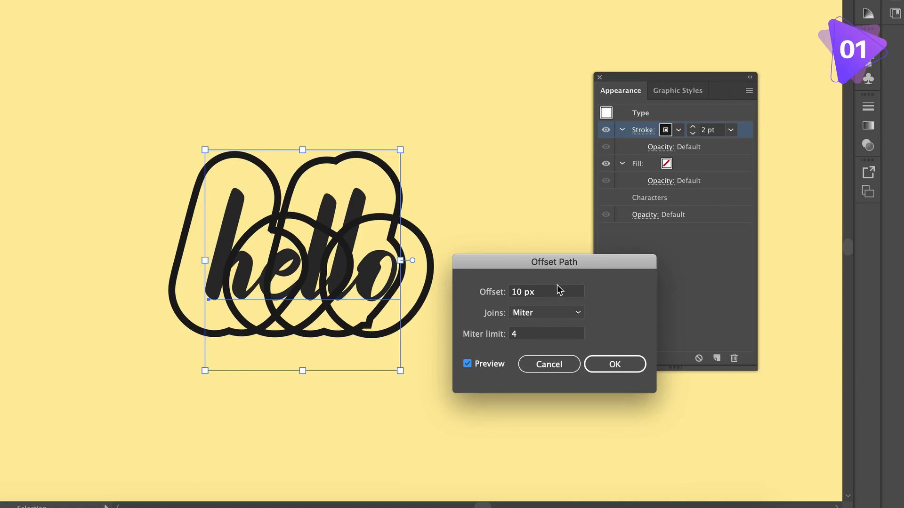
text(5)
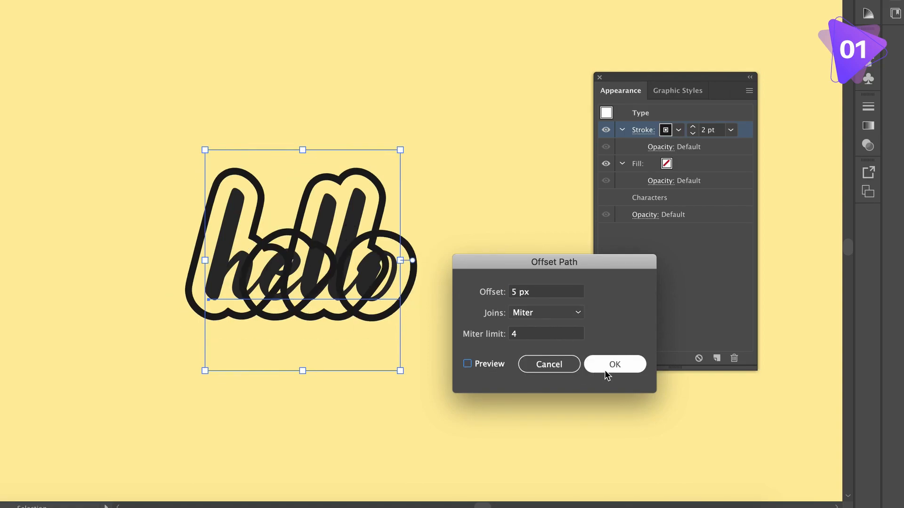
click(614, 363)
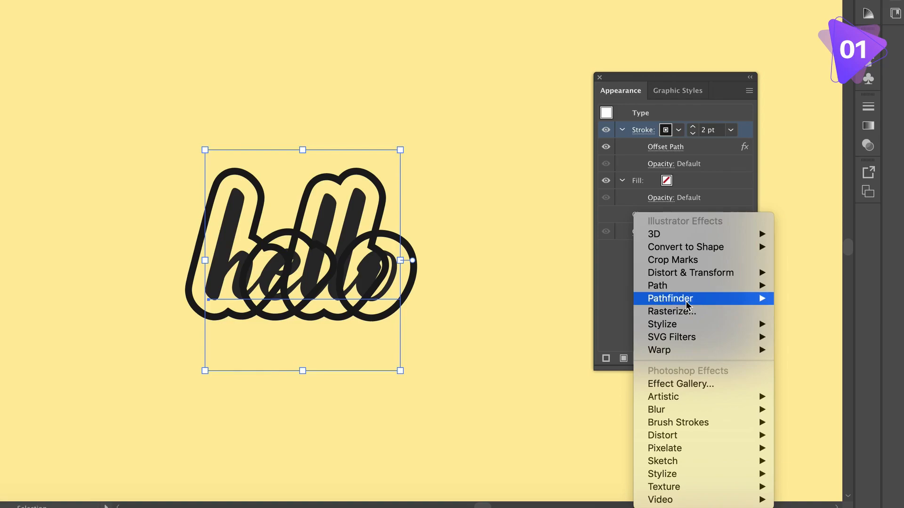
mouse_move(669, 298)
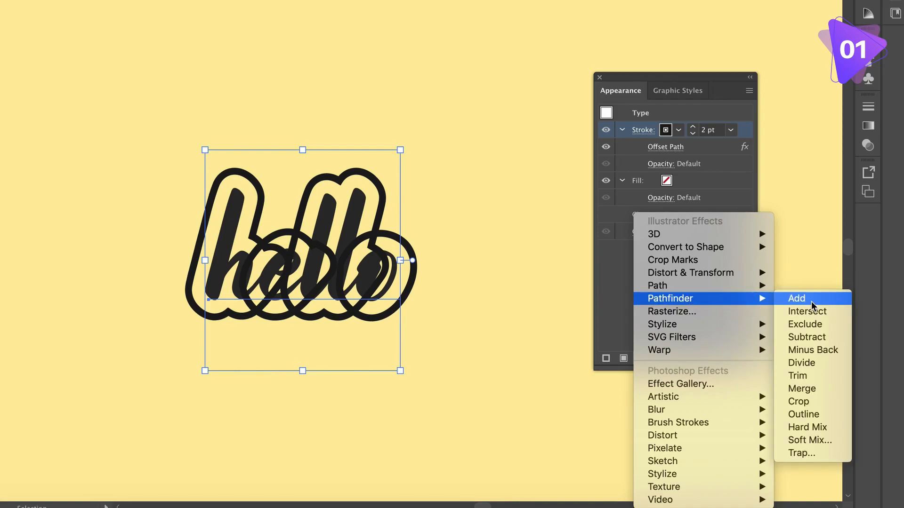
Unite the offset outlines with Pathfinder Add, then edit the live text to test the border.
click(796, 298)
text(fff)
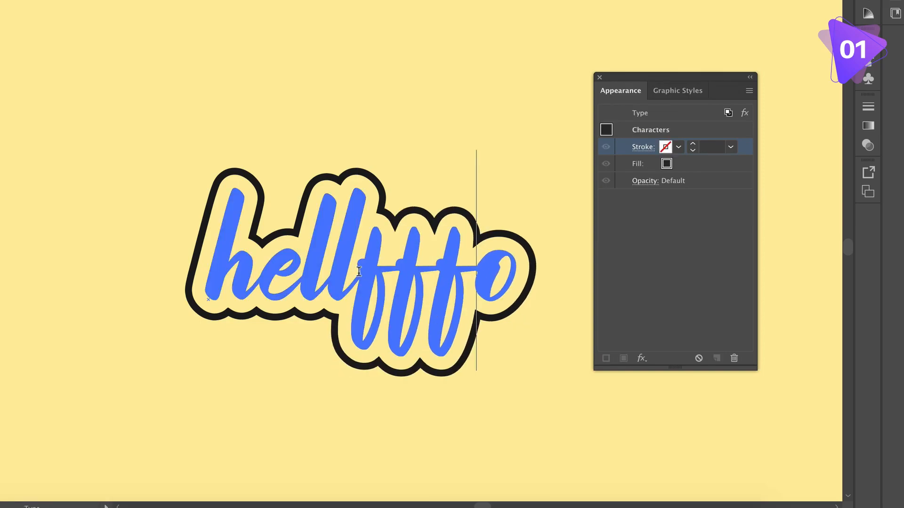
key(BackSpace)
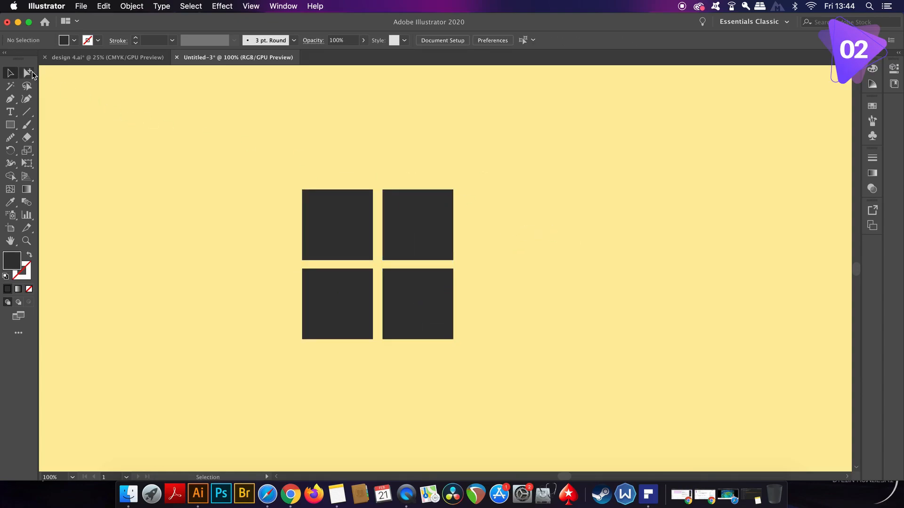
Switch to the Group Selection tool for picking single objects inside groups.
click(26, 74)
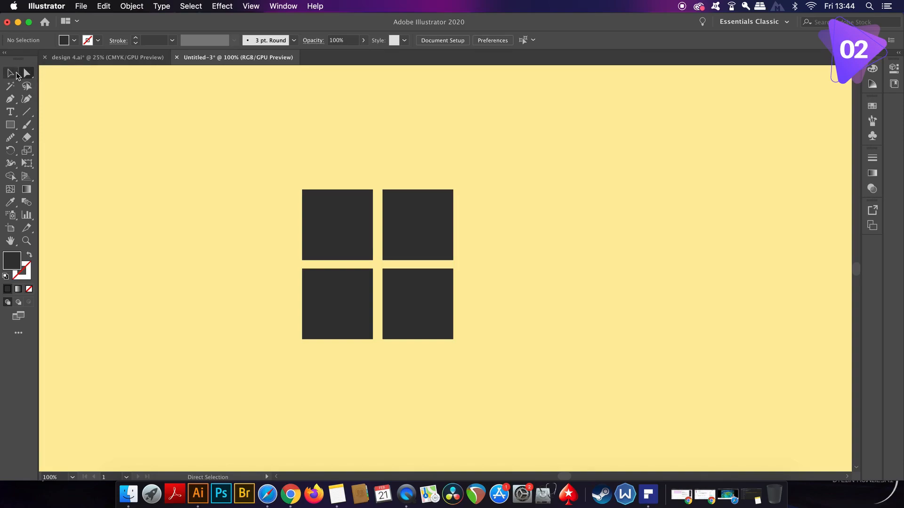
click(27, 73)
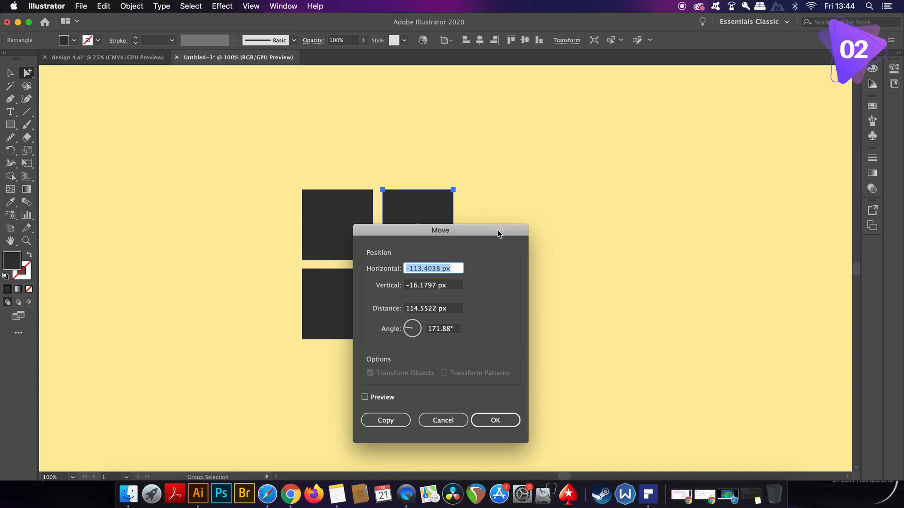
Move the top-right square 200 px horizontally at a 0° angle via the Move dialog.
drag(440, 230, 643, 141)
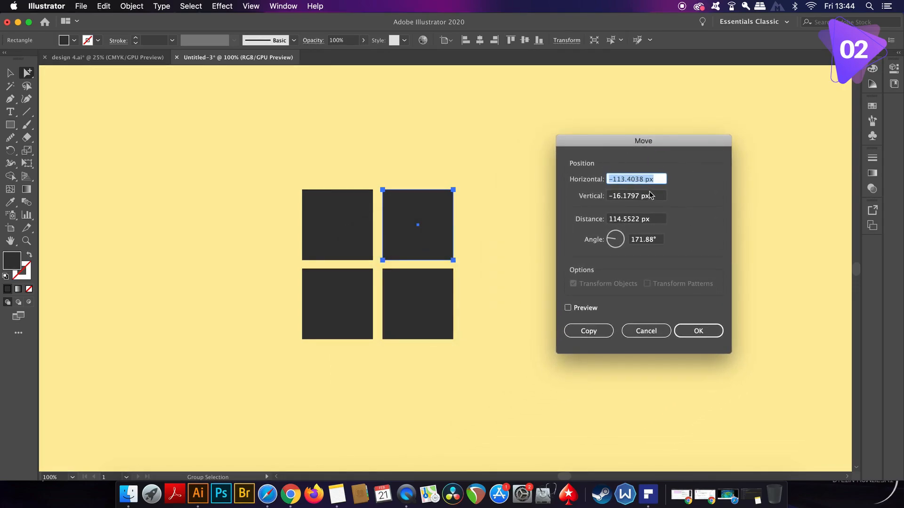
mouse_move(621, 217)
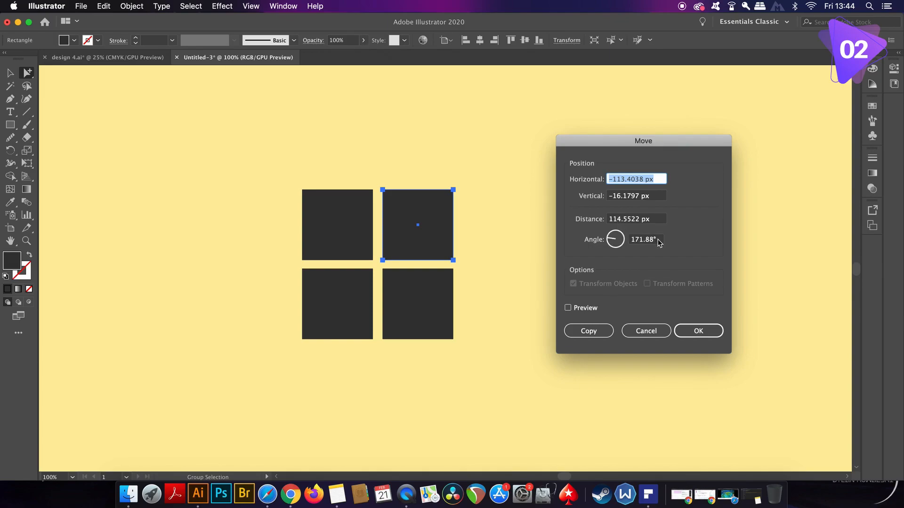
click(645, 239)
text(9)
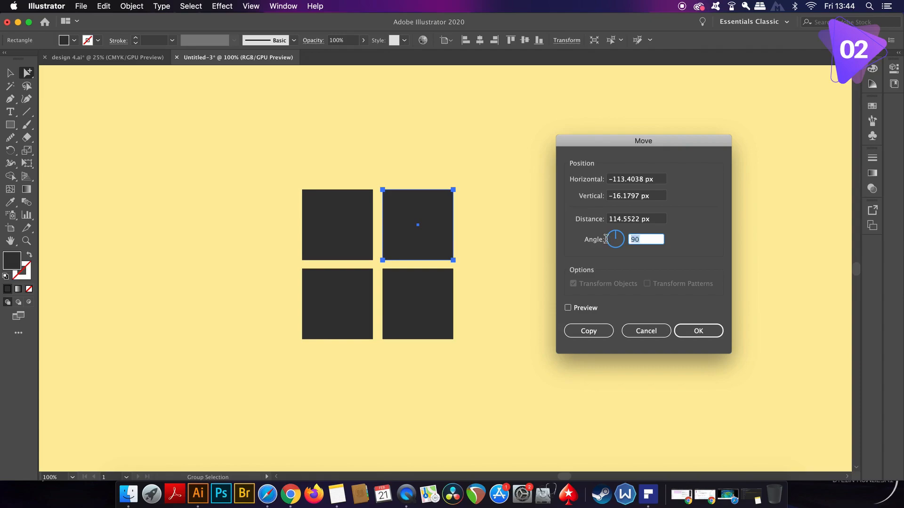
text(0)
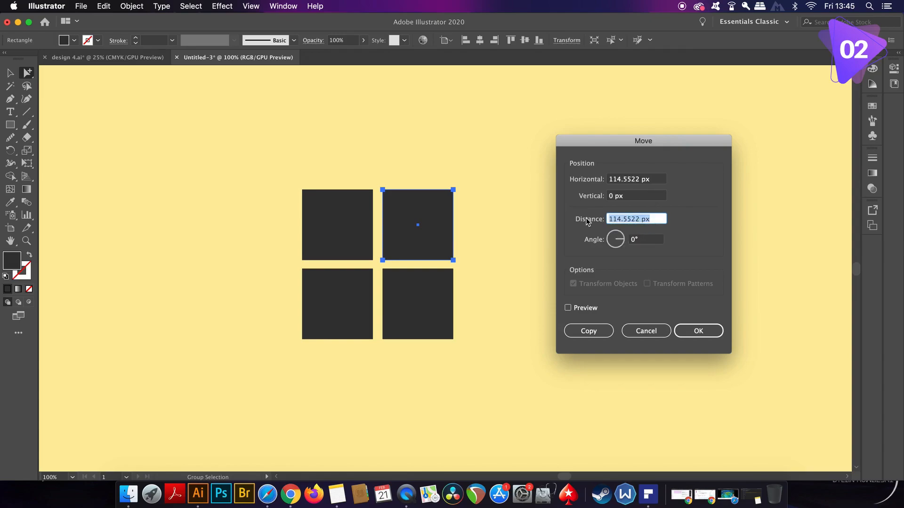
text(200)
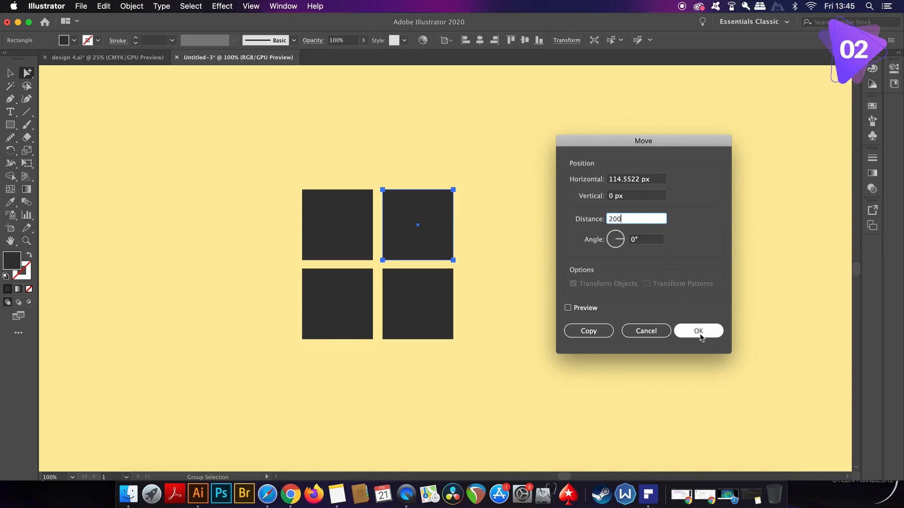
click(697, 330)
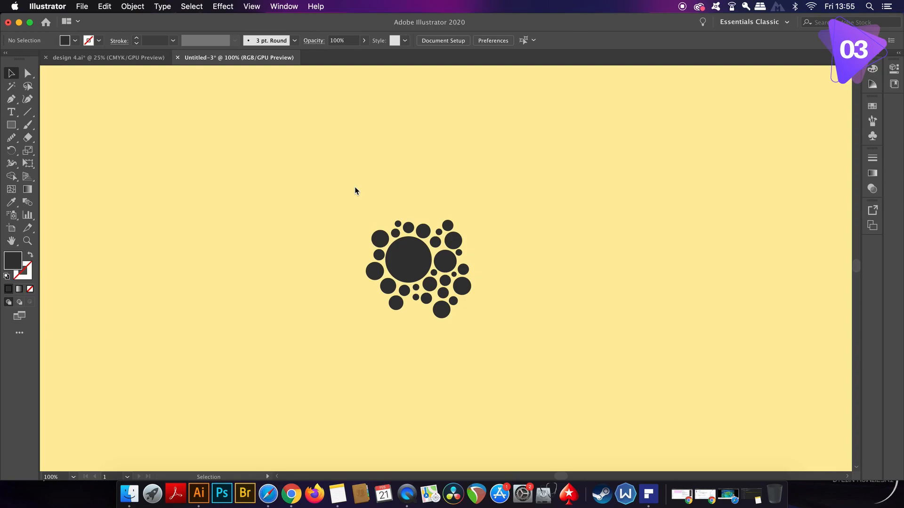
mouse_move(356, 230)
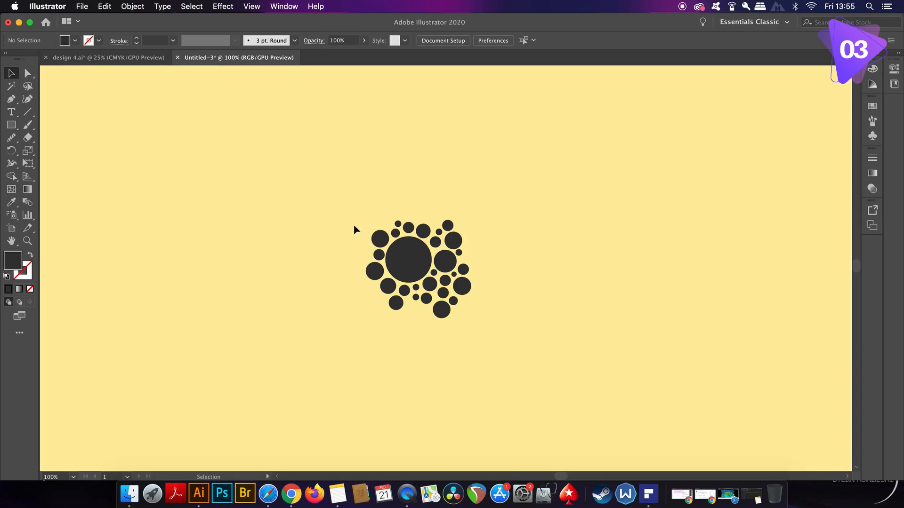
mouse_move(318, 185)
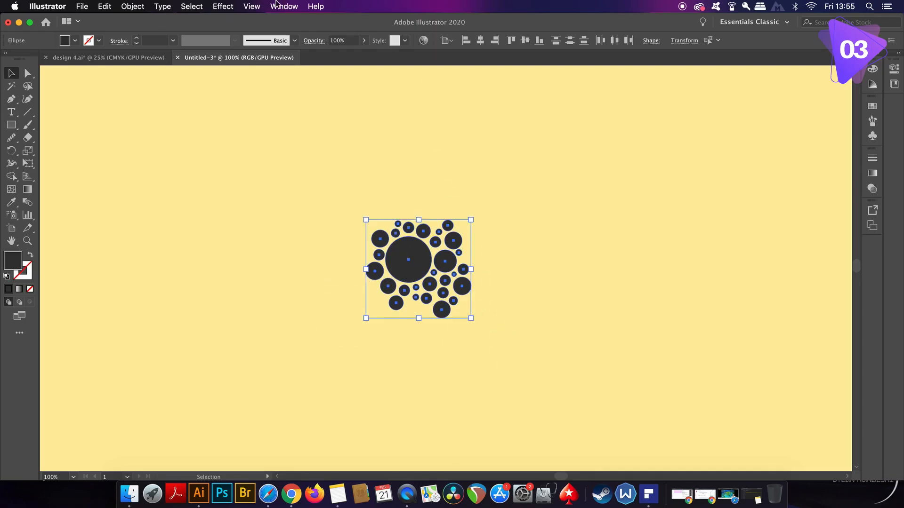
Show the Swatches panel from the Window menu.
click(284, 6)
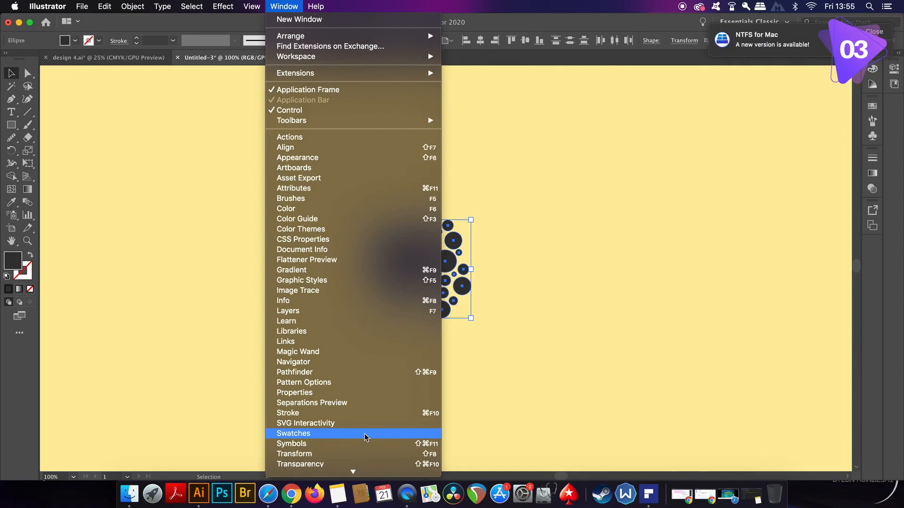
click(294, 433)
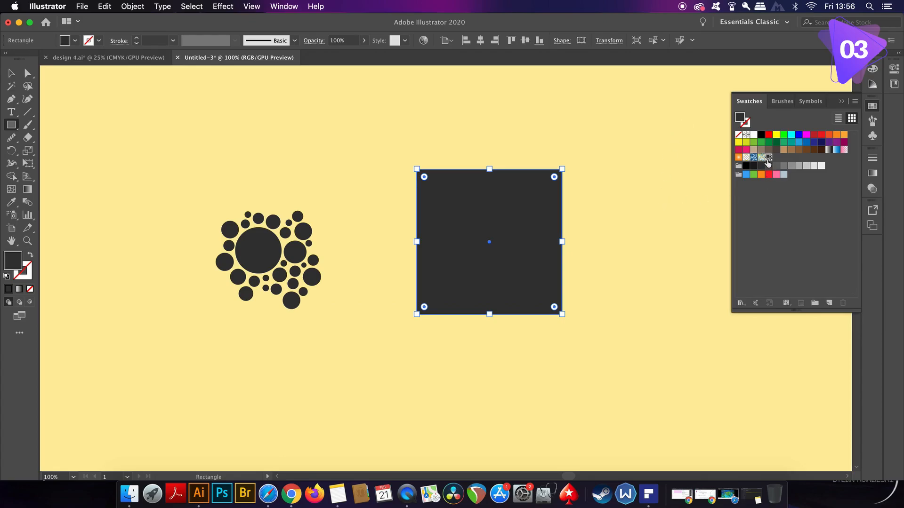
Fill the square with the circle pattern and rotate only the pattern to 161°.
click(768, 157)
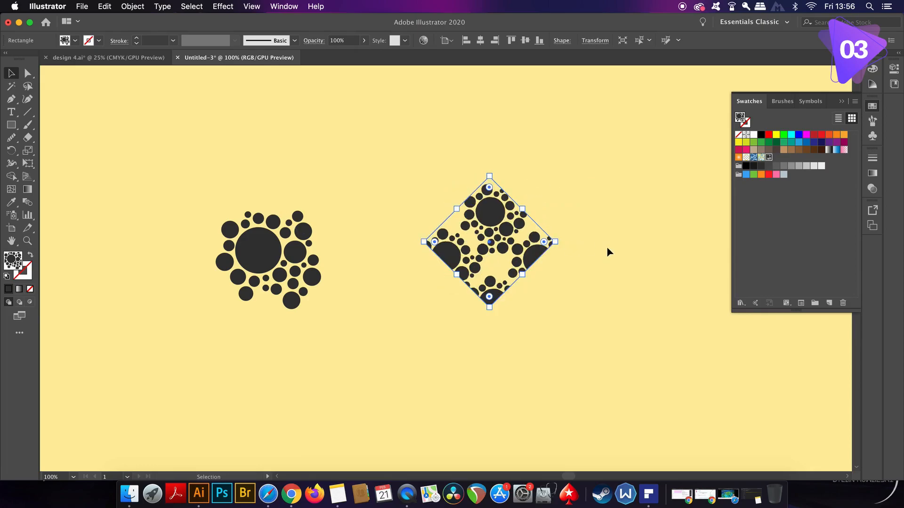
click(545, 272)
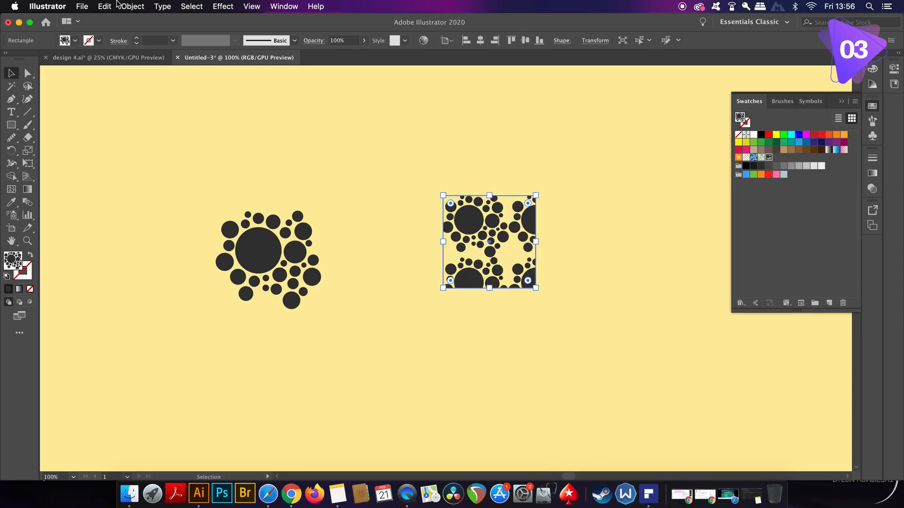
click(131, 7)
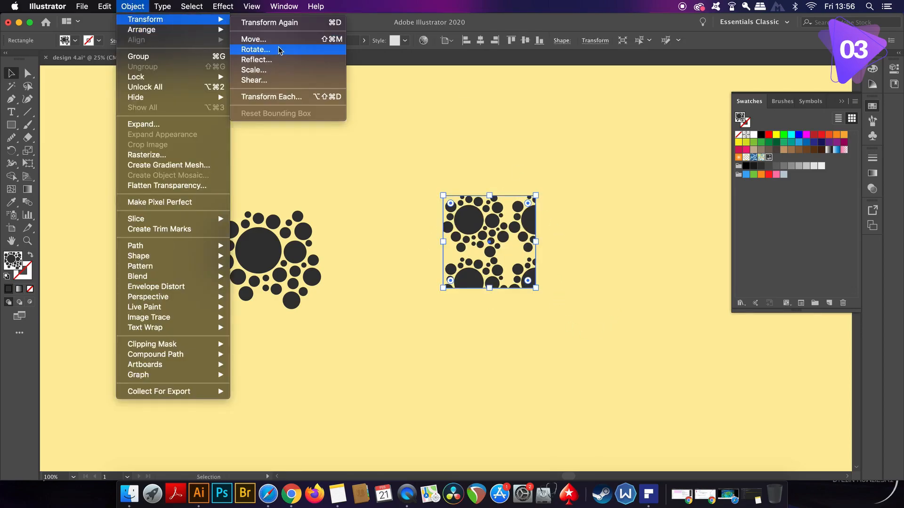
click(255, 50)
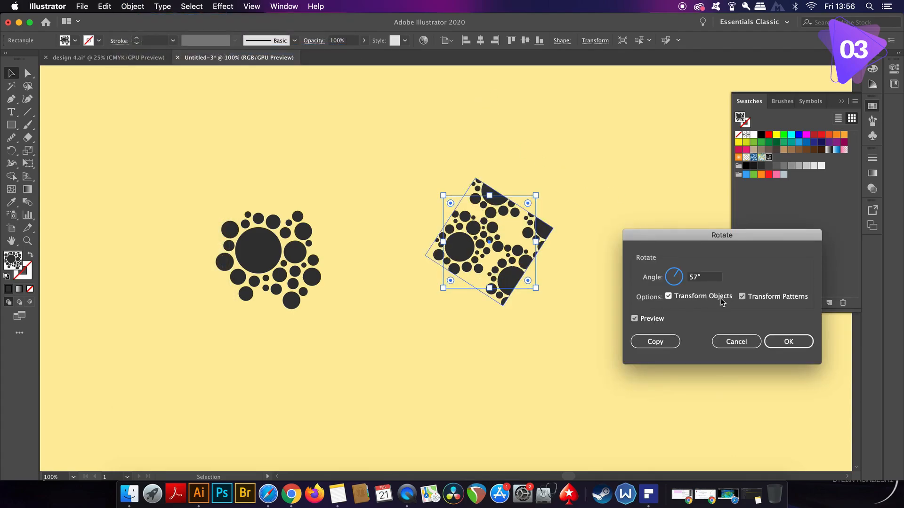
click(668, 297)
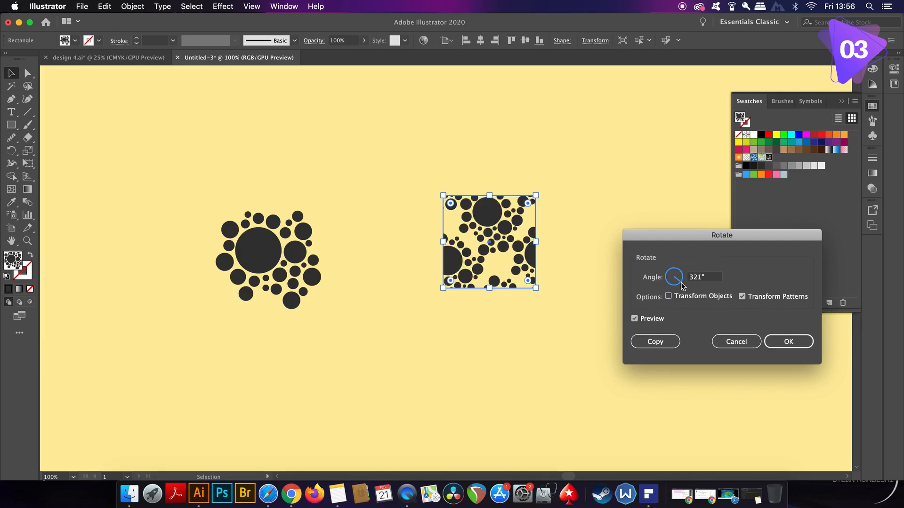
drag(674, 274, 668, 280)
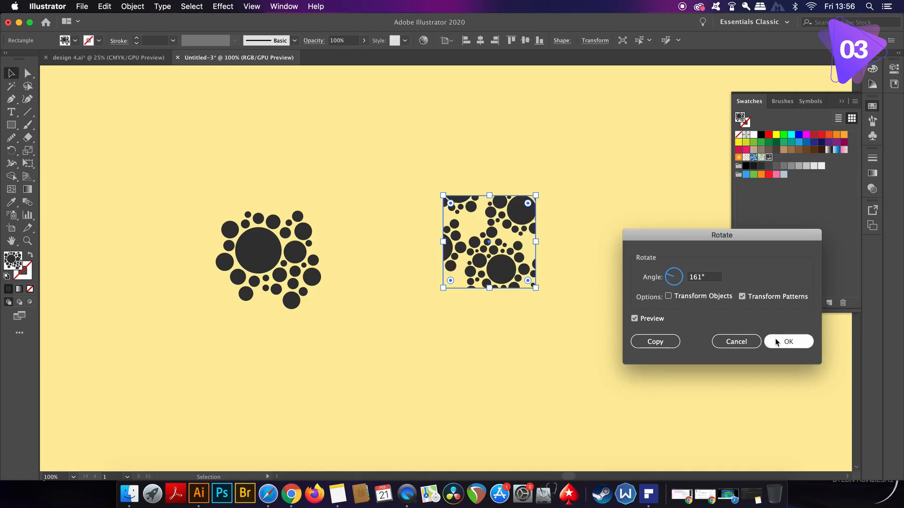
click(788, 340)
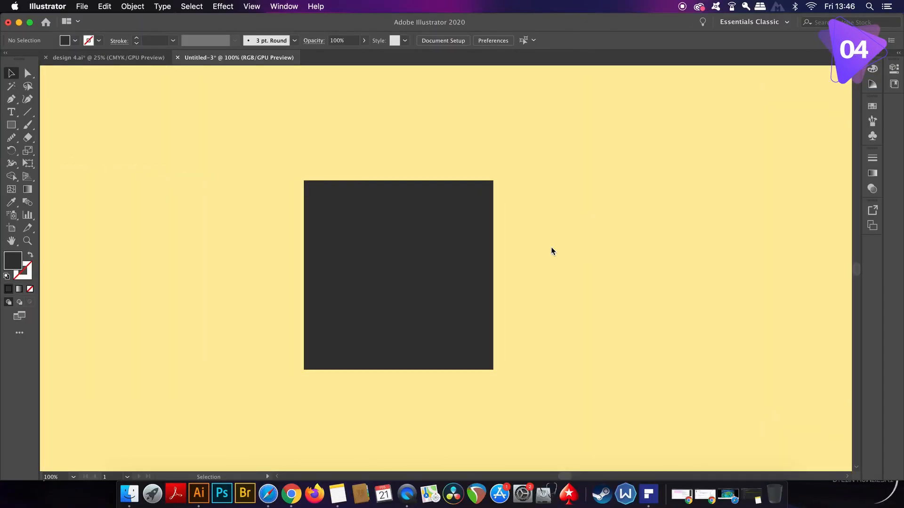
Round the square's top-left corner in the Corners dialog, trying corner types, with radius 227.
click(27, 73)
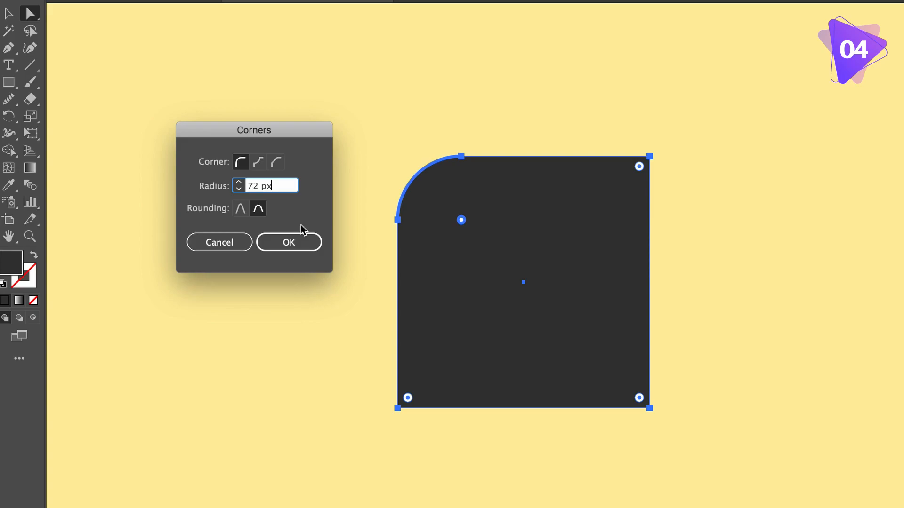
click(258, 162)
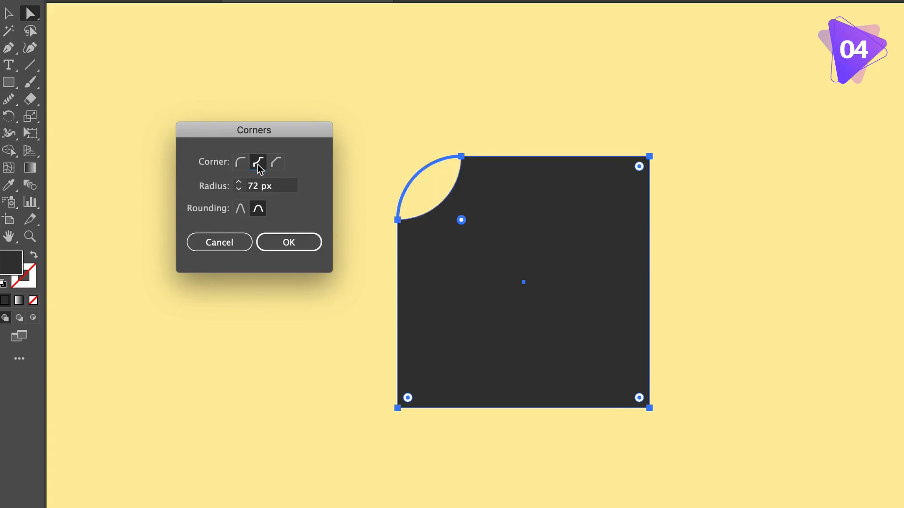
click(275, 162)
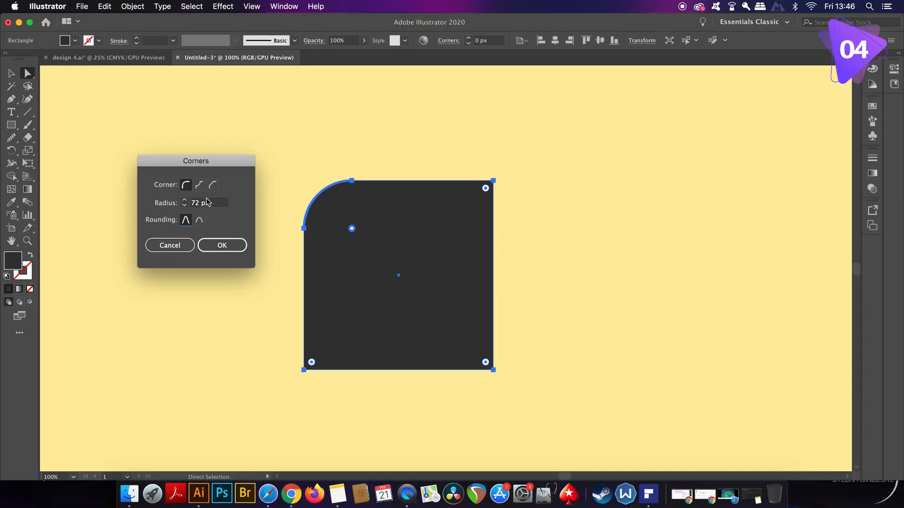
click(198, 184)
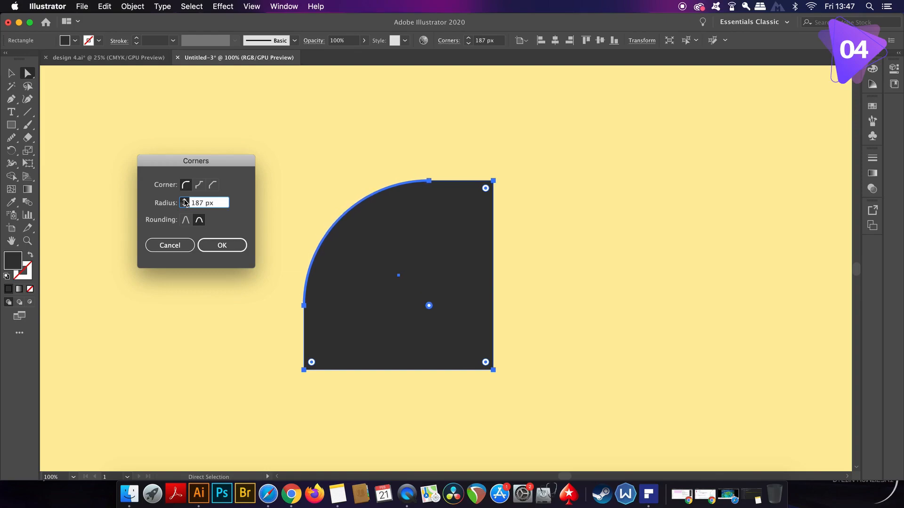
text(227)
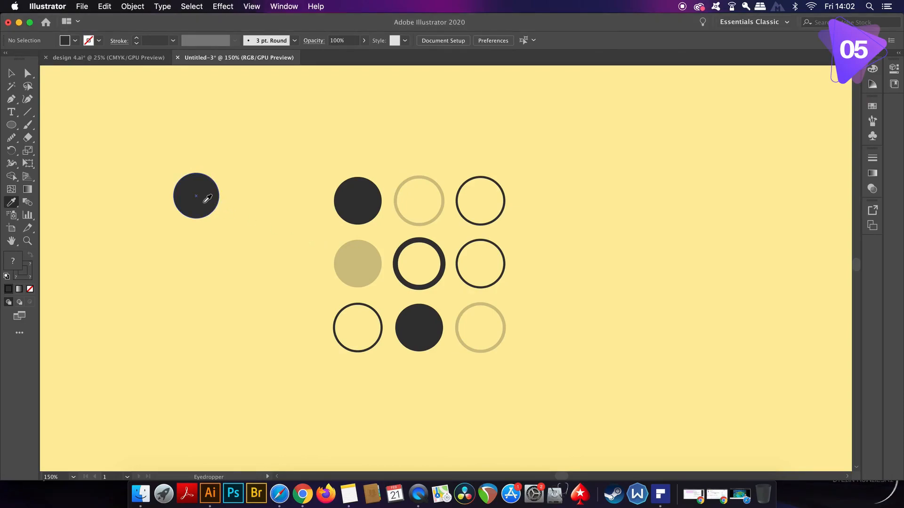
click(195, 196)
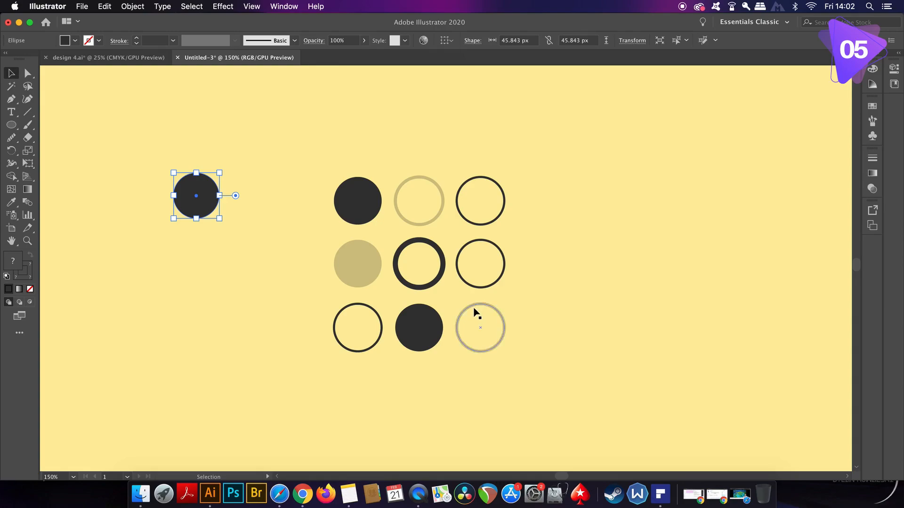
click(480, 328)
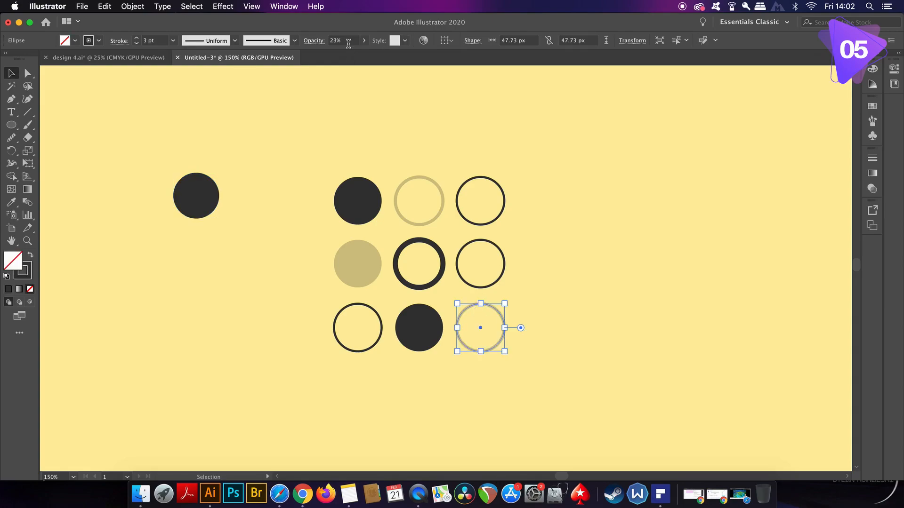
mouse_move(358, 263)
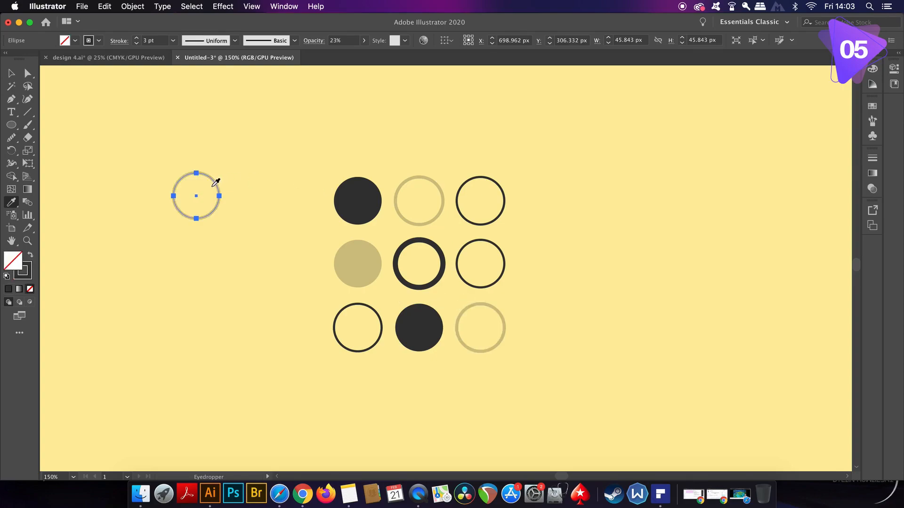
mouse_move(240, 169)
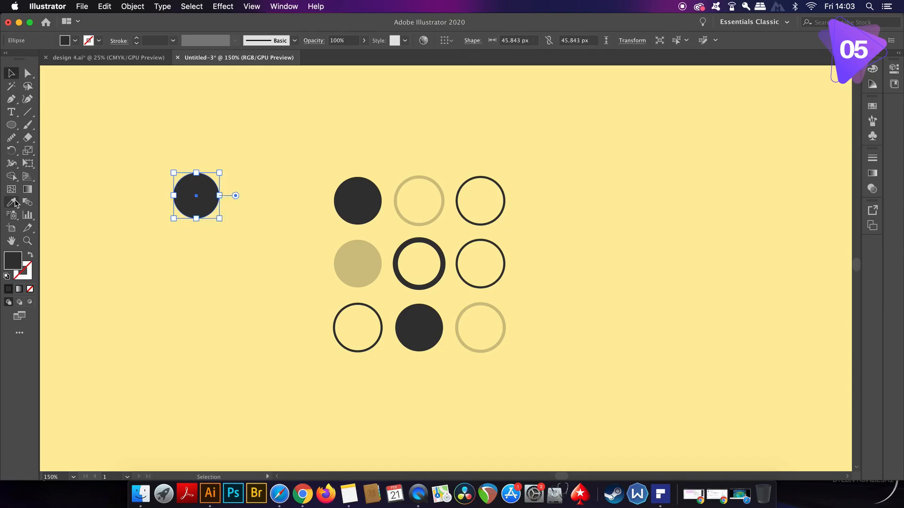
Set the Eyedropper options to sample only Transparency, not the full appearance.
double_click(11, 203)
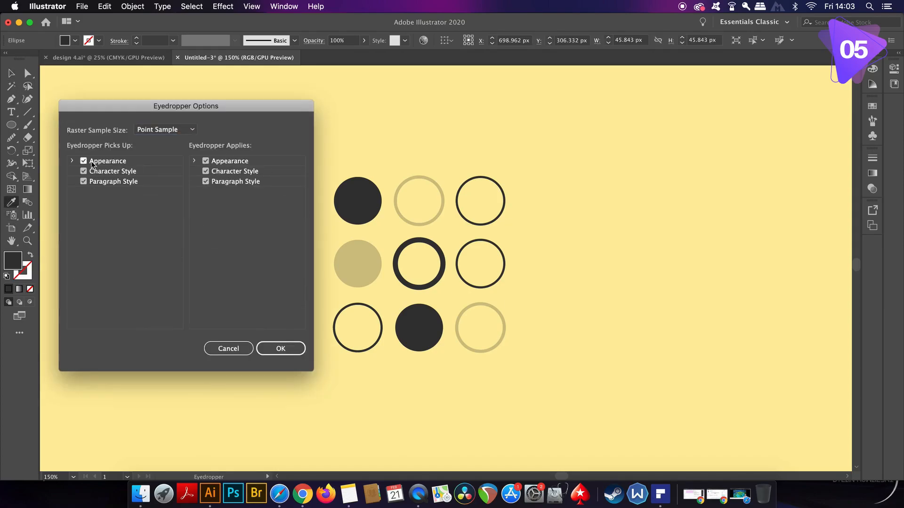
click(72, 161)
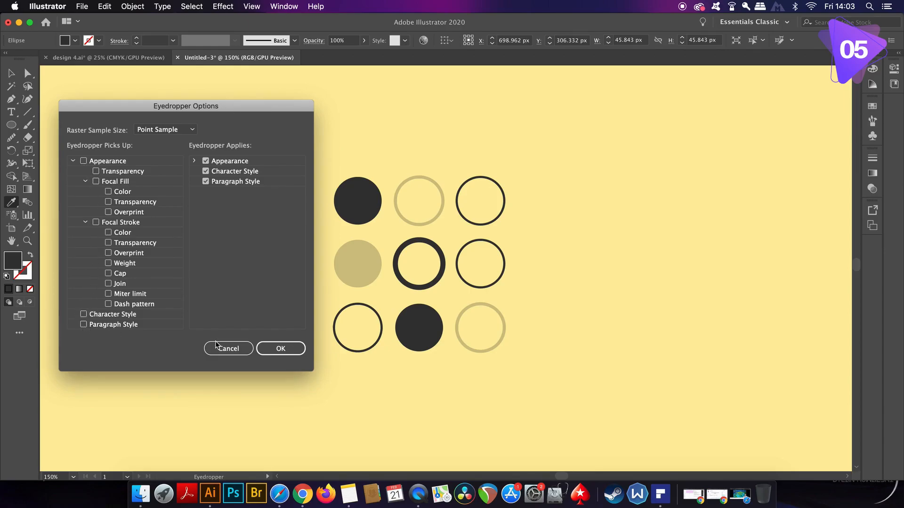
click(96, 171)
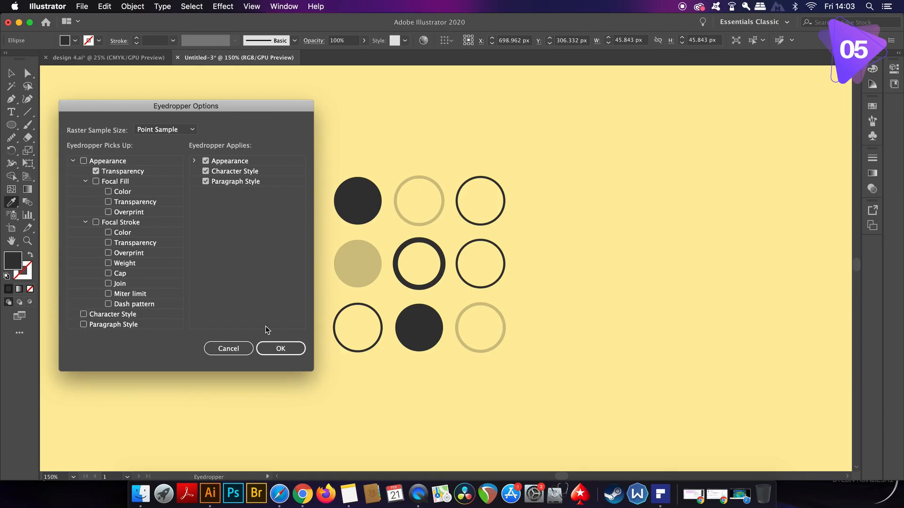
click(280, 348)
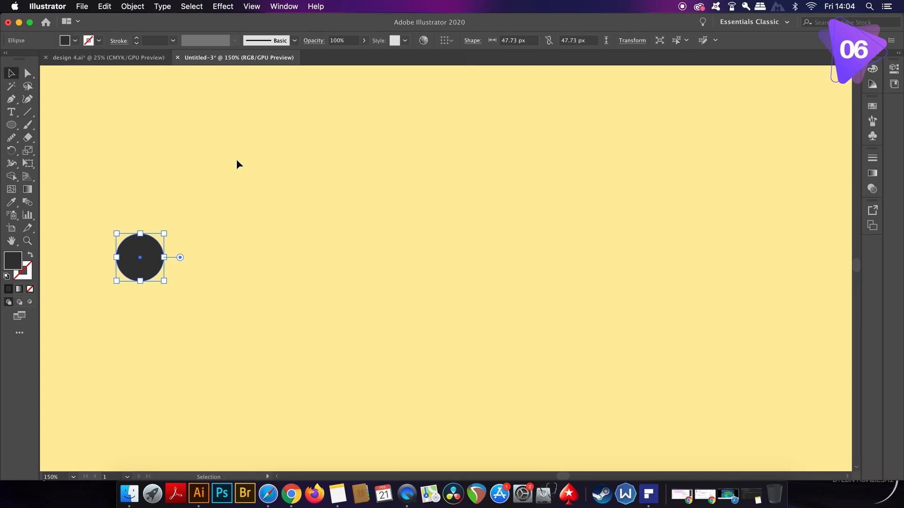
Nudge the dark circle across to the middle of the artboard.
drag(141, 257, 178, 257)
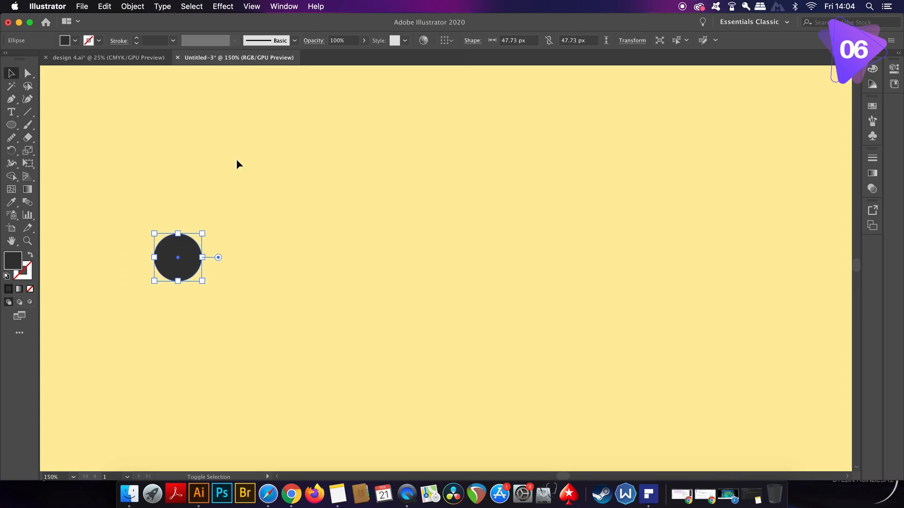
drag(178, 257, 382, 257)
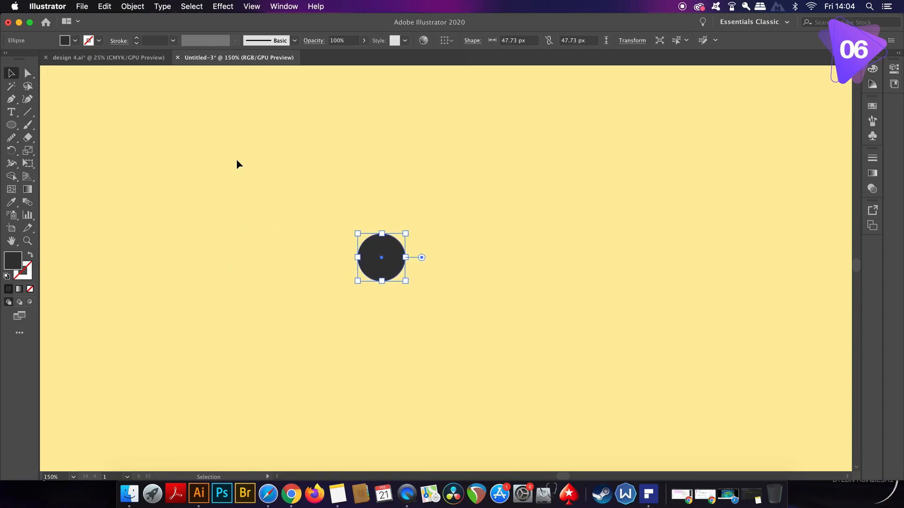
drag(381, 257, 531, 257)
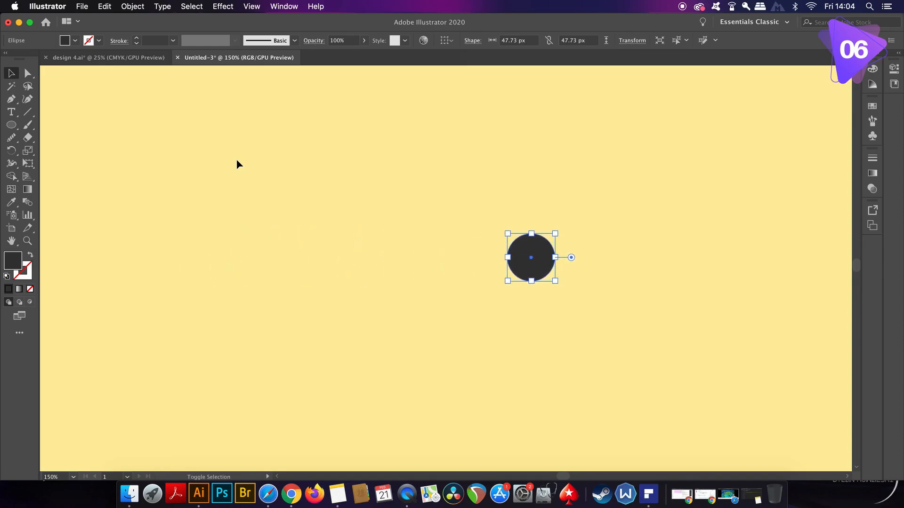
drag(530, 257, 653, 257)
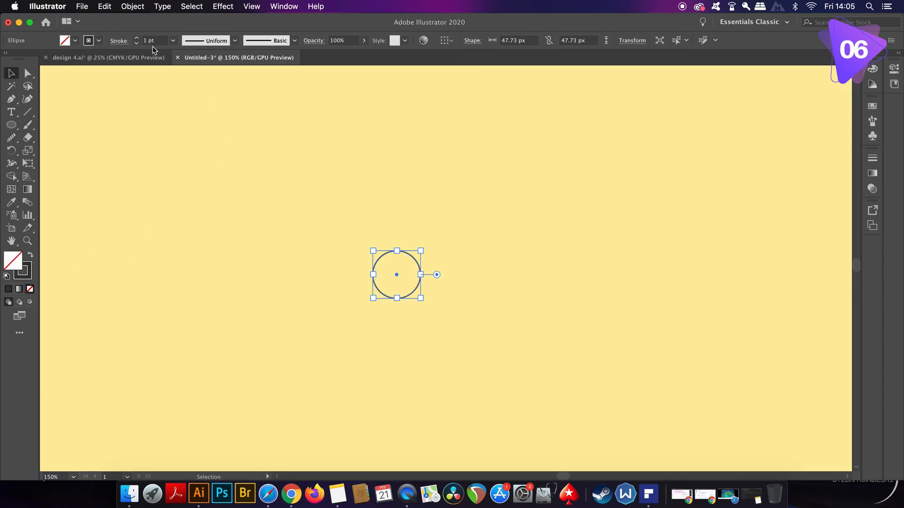
Change the circle's stroke weight field, entering 80 then 21.
click(137, 38)
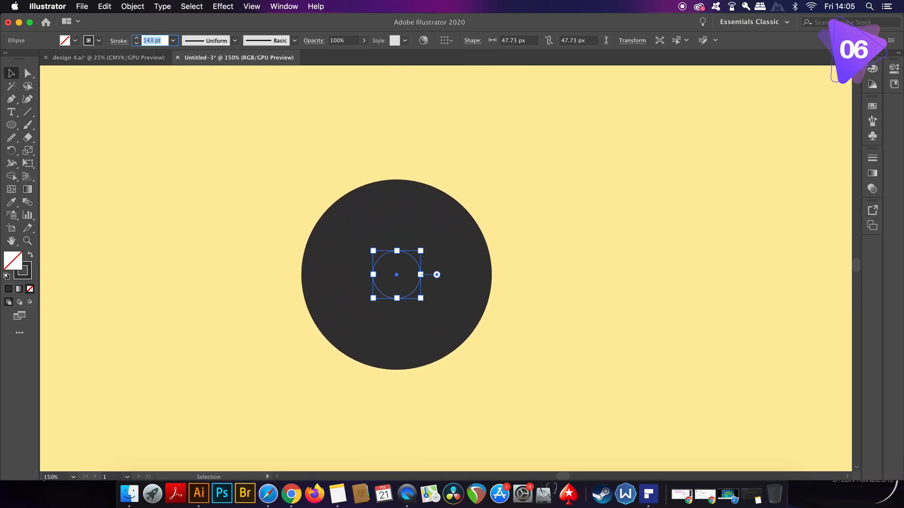
text(80)
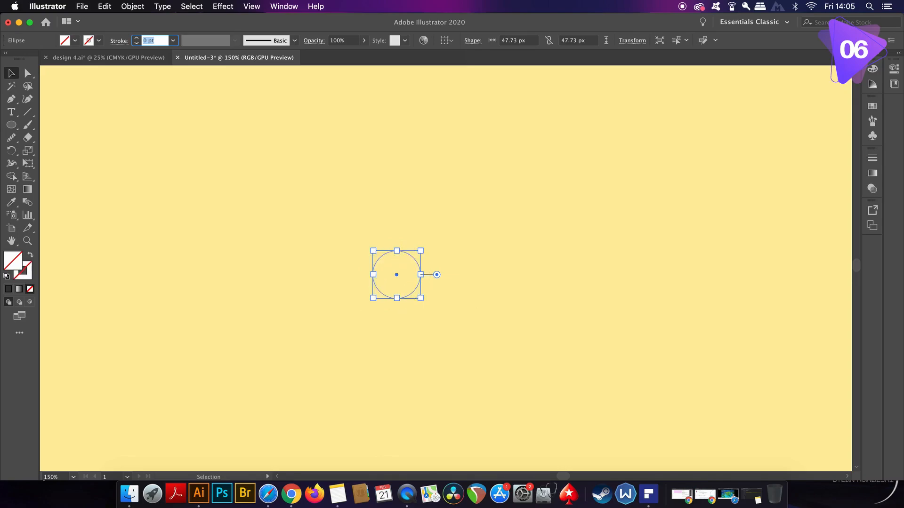
text(21)
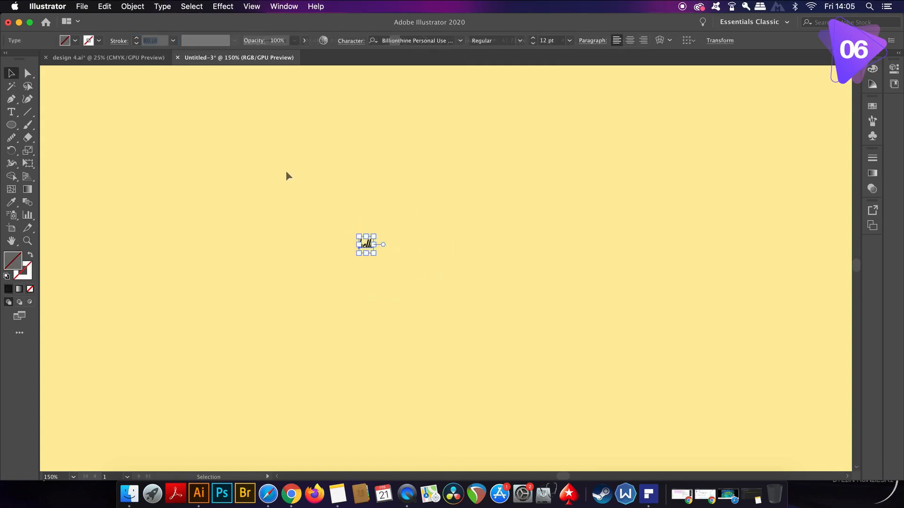
Set the 'hello' text to 253 pt in the Character panel and widen tracking to 100.
click(351, 41)
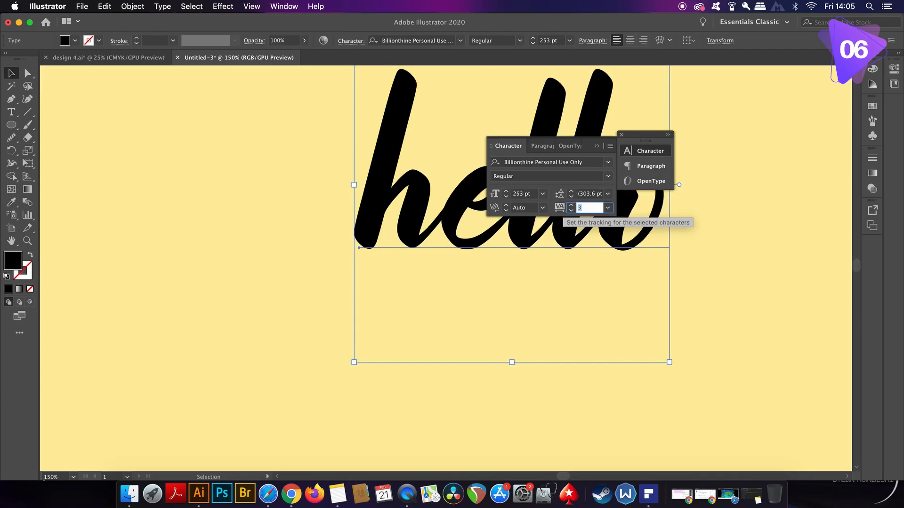
text(126)
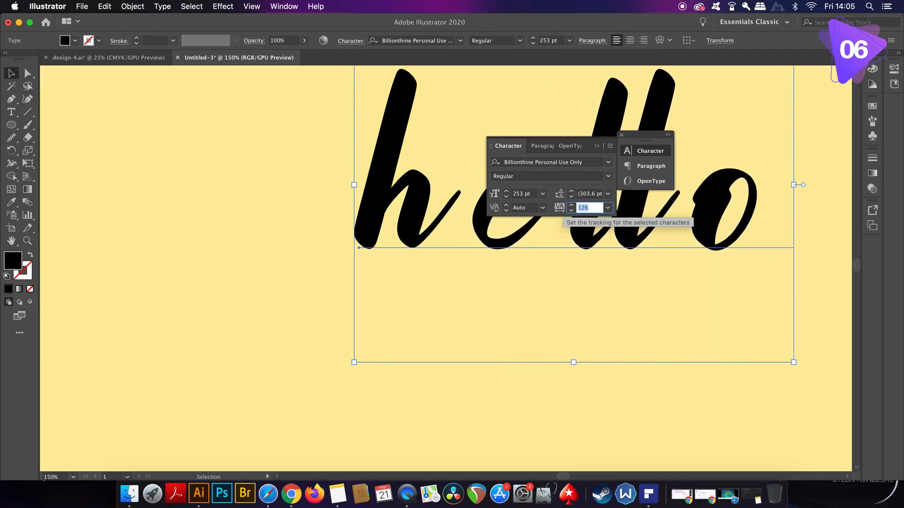
text(100)
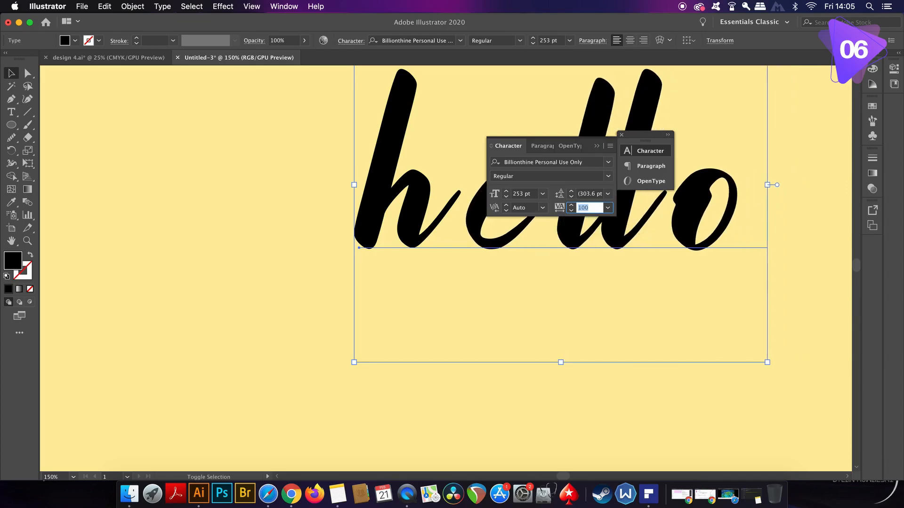